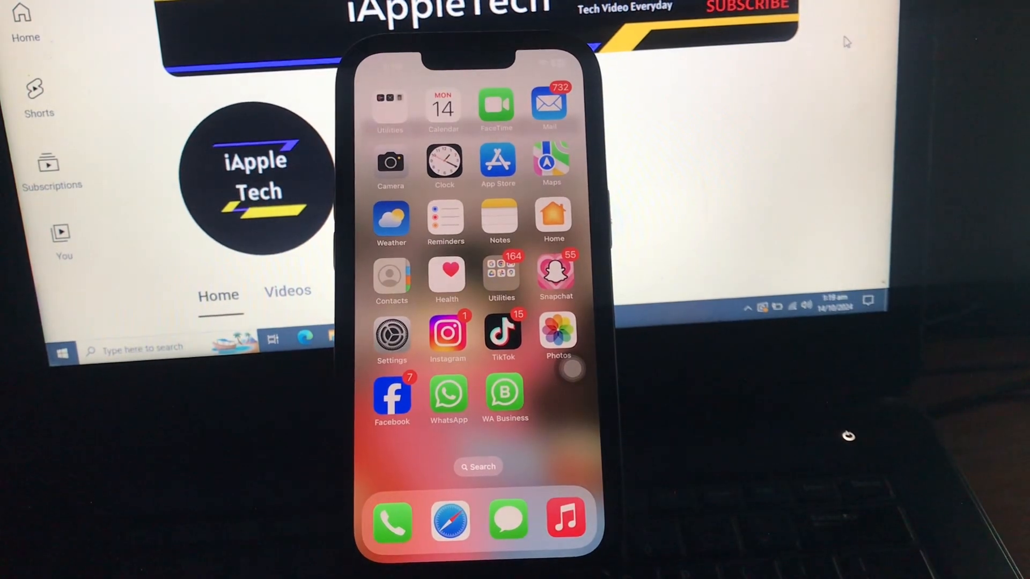
Step: Check the StandBy settings, then switch Low Power Mode off in Battery settings
click(390, 334)
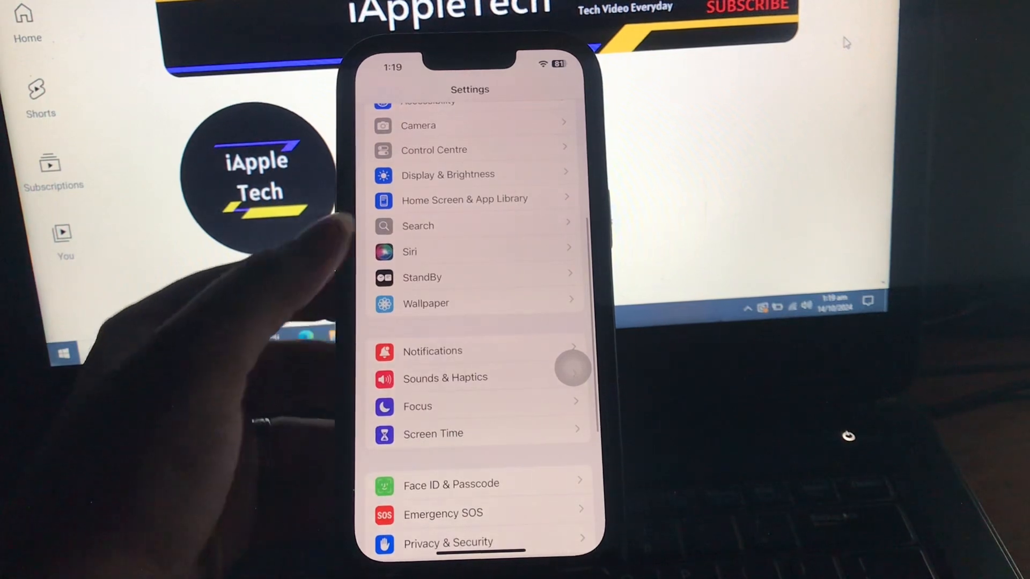
click(421, 277)
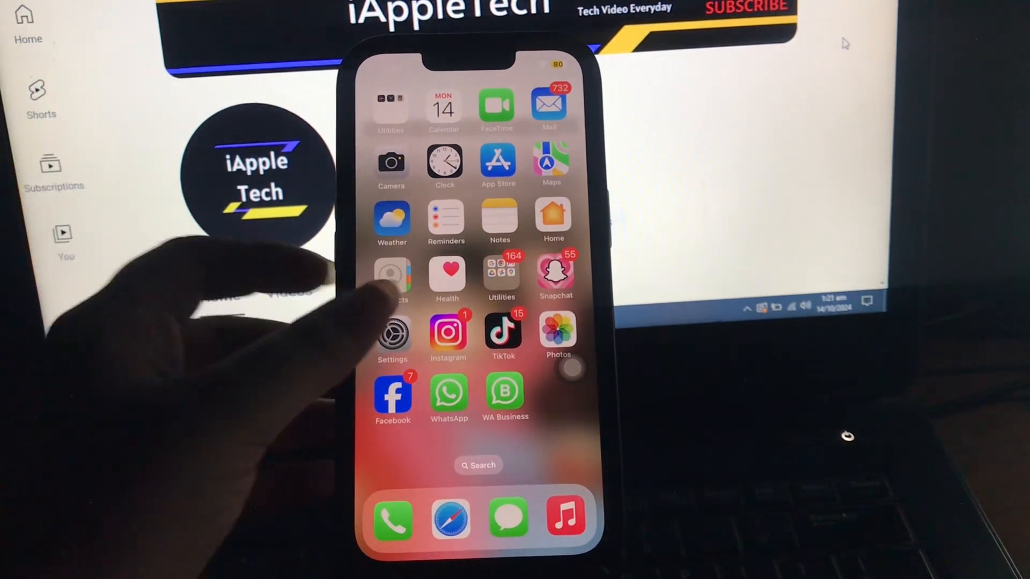
click(393, 333)
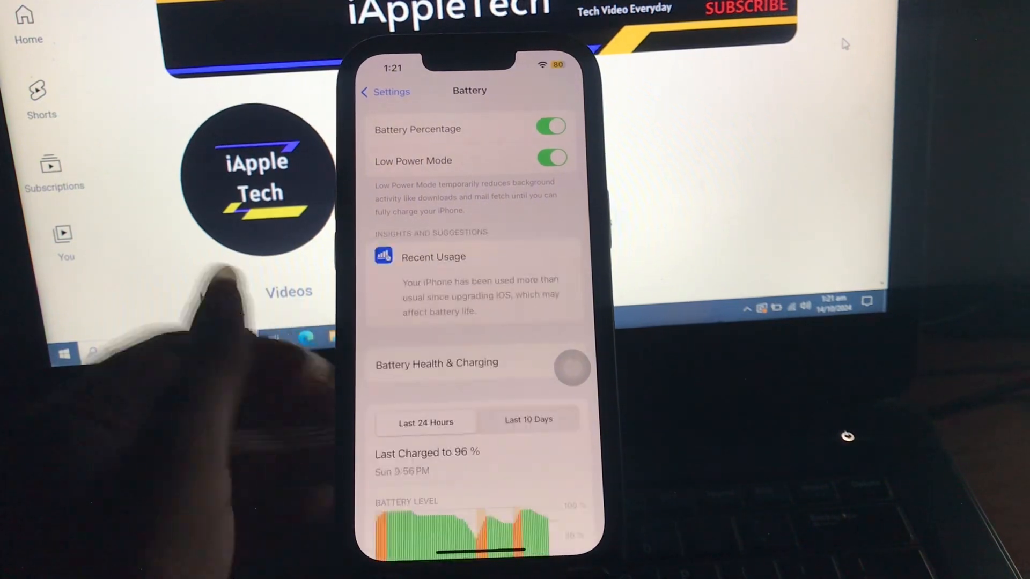
click(550, 160)
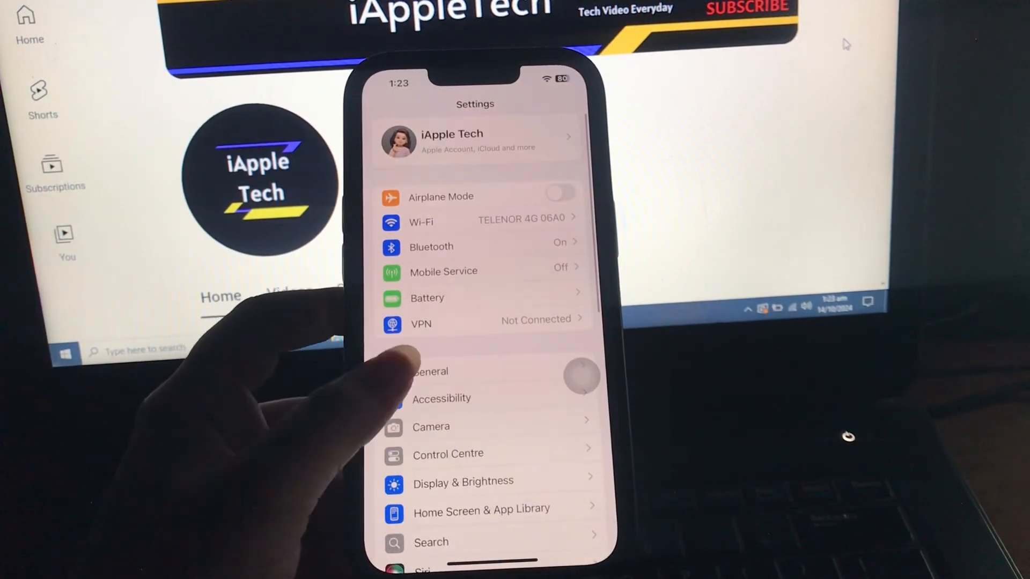
Step: Go to General and reach the Transfer or Reset iPhone page
click(430, 371)
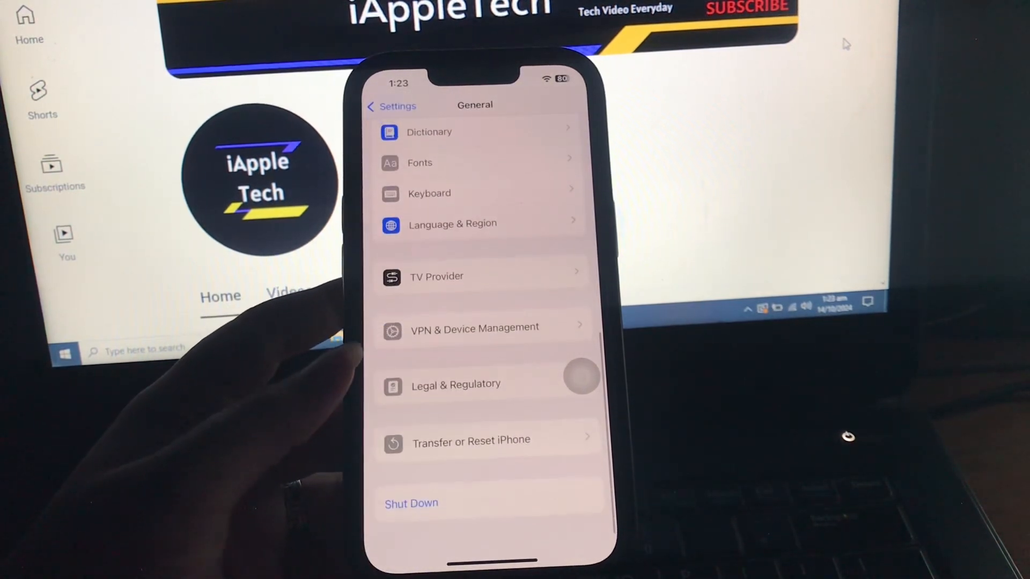
click(471, 440)
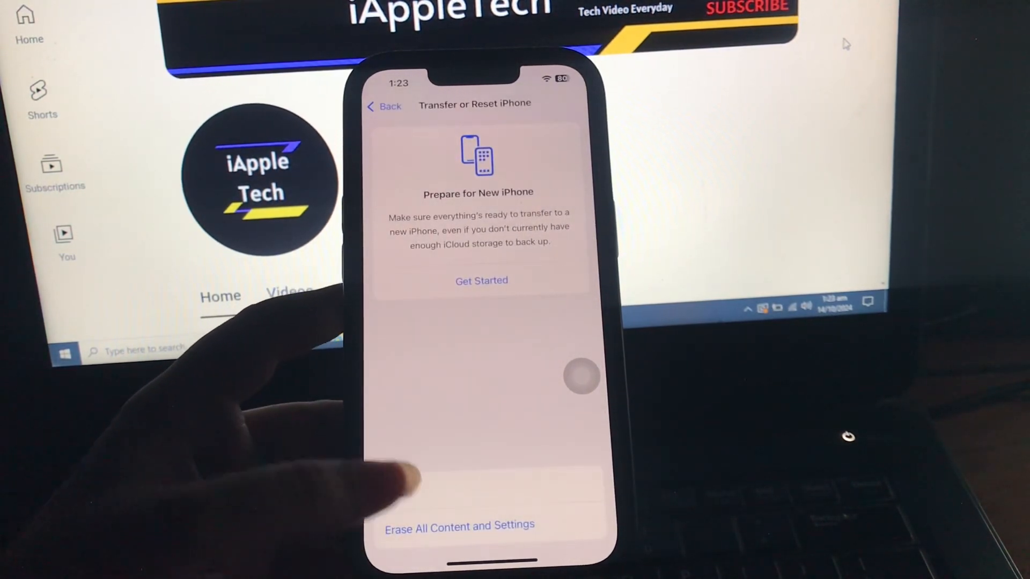